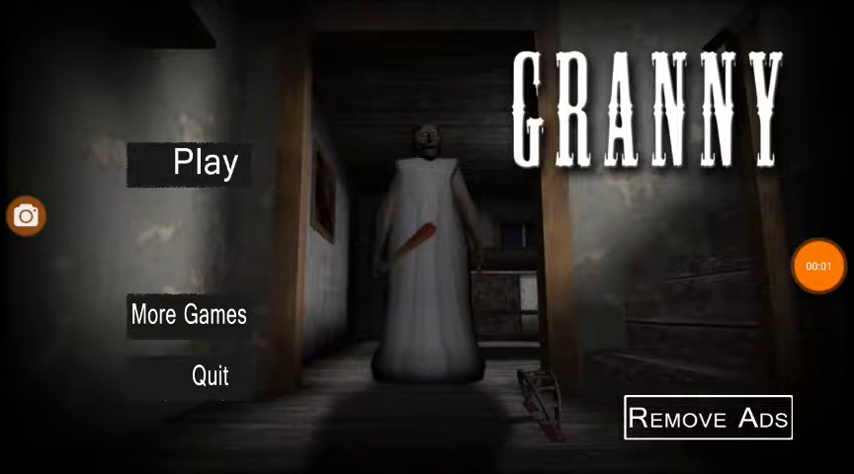
Step: Start a new Practise-difficulty game with Extra locks unchecked and continue to the tips screen
click(204, 162)
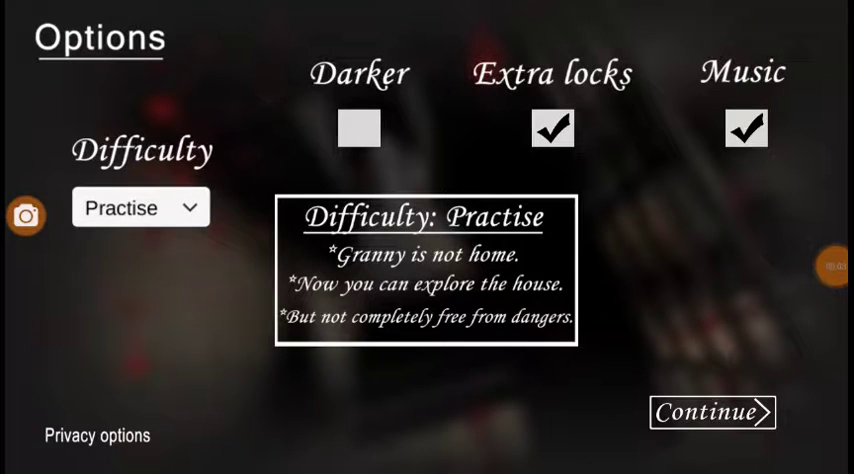
click(551, 128)
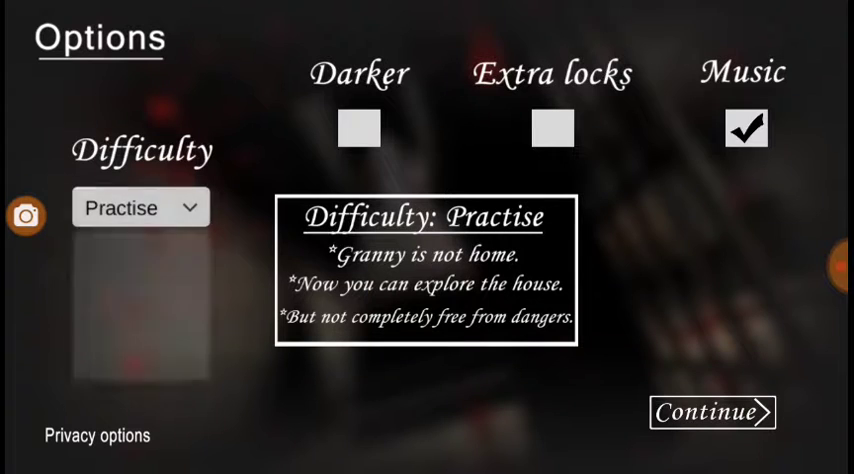
click(140, 207)
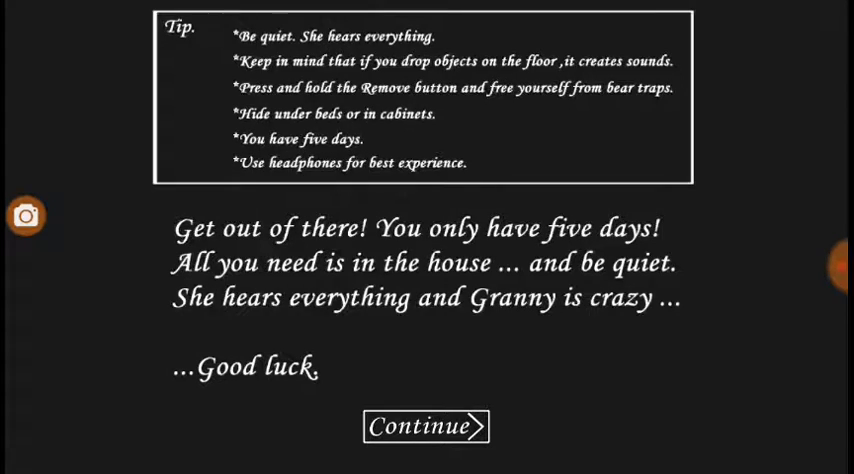
Step: Dismiss the intro tips to load into the dark house holding the warning-sign item
click(425, 427)
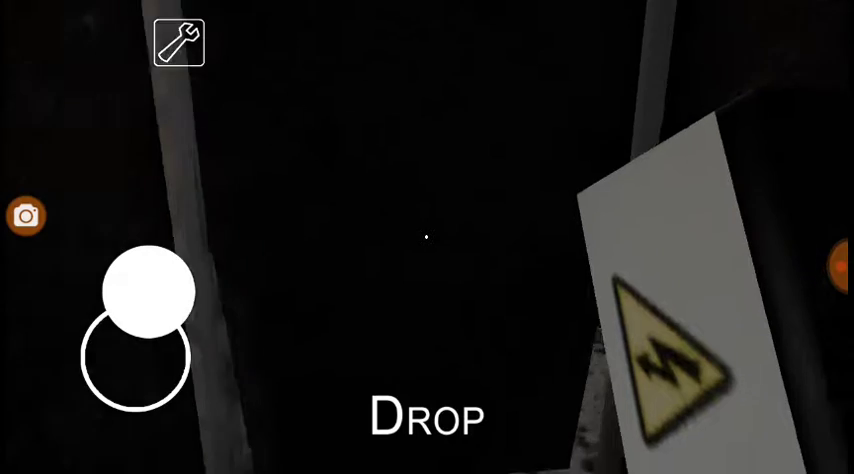
Step: Walk through the dark basement carrying the sign and pass through the doorway into the stone corridor
drag(150, 300, 150, 380)
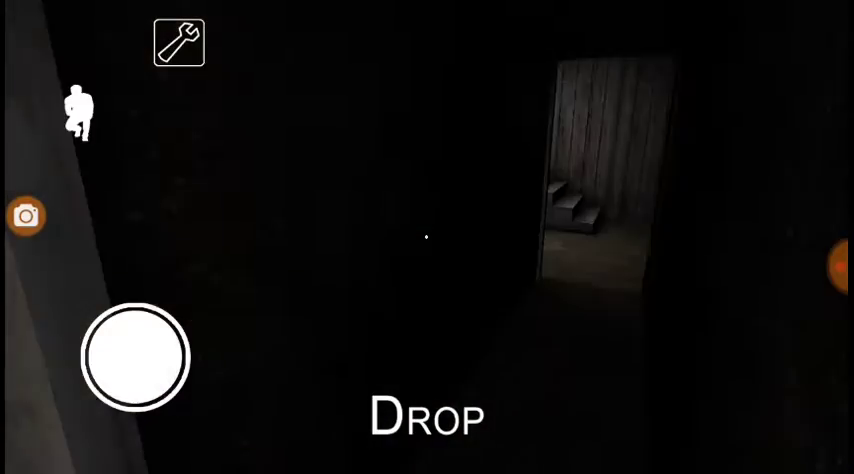
drag(135, 357, 170, 410)
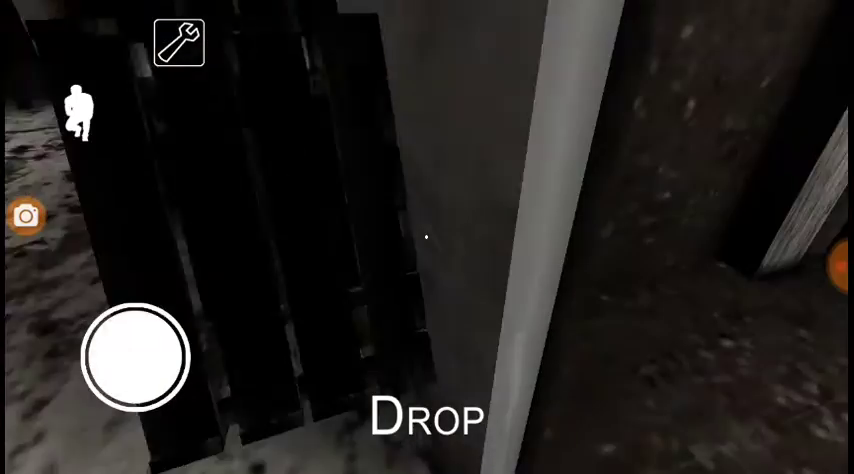
drag(140, 360, 140, 400)
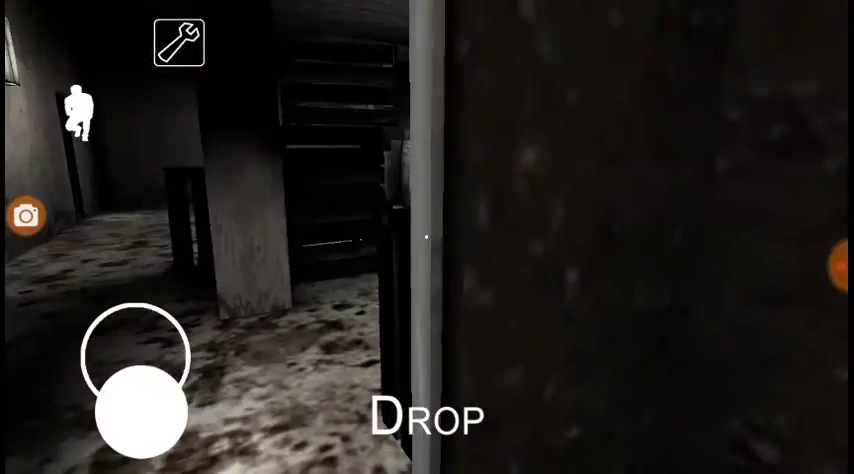
drag(140, 390, 200, 290)
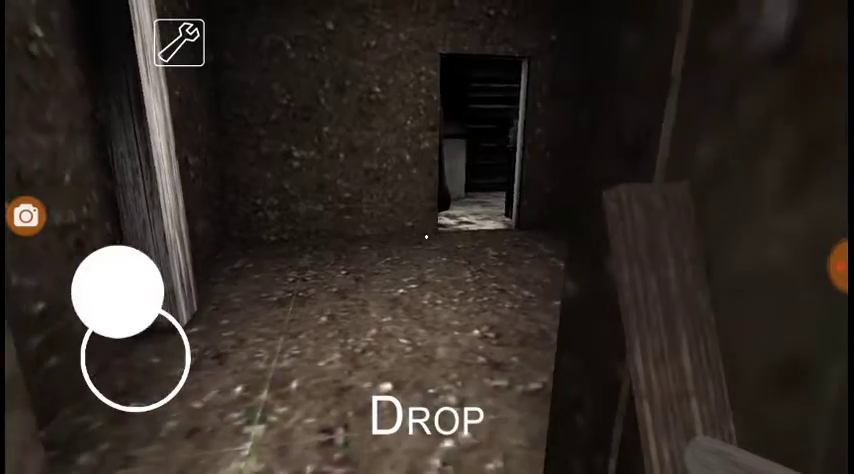
Step: Head through the open doorway into the stone-floored room with the well
drag(125, 290, 205, 390)
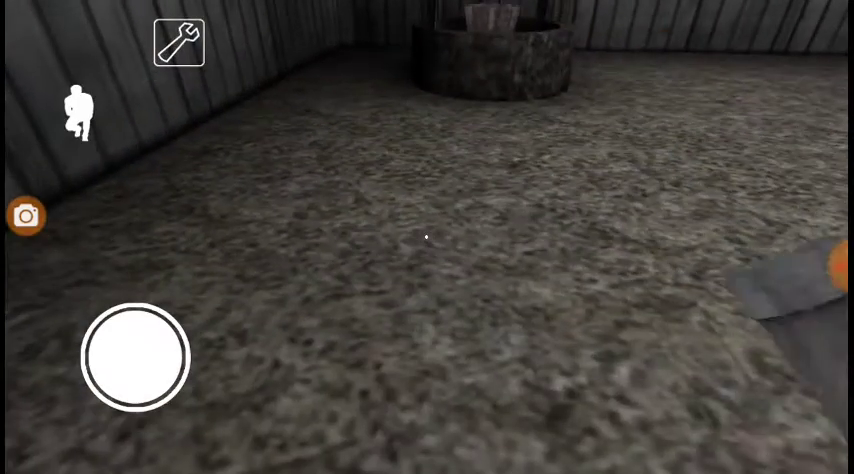
drag(135, 357, 110, 320)
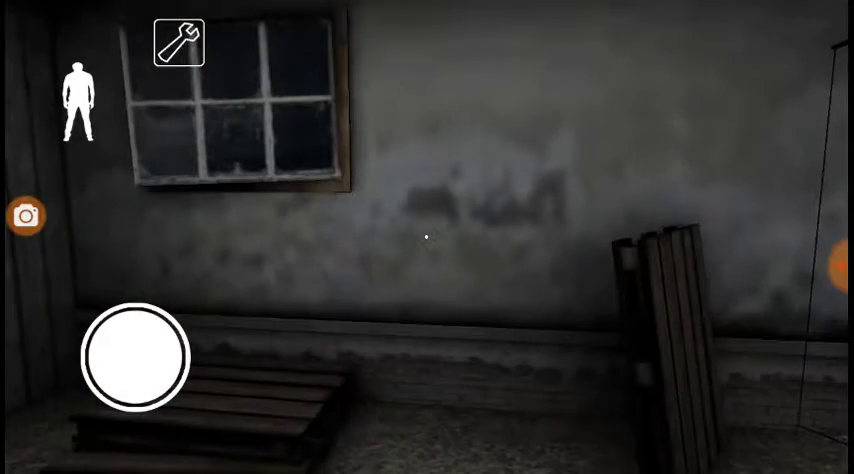
Step: Turn from the window to view the guillotine, bench and well
drag(133, 357, 133, 320)
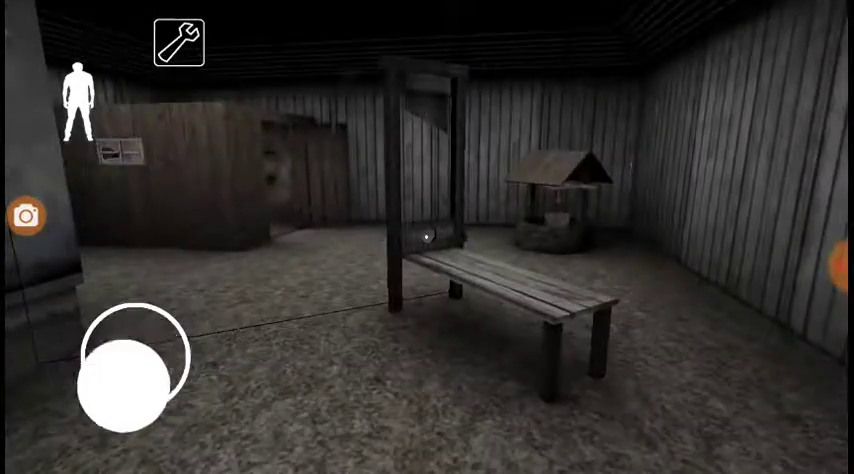